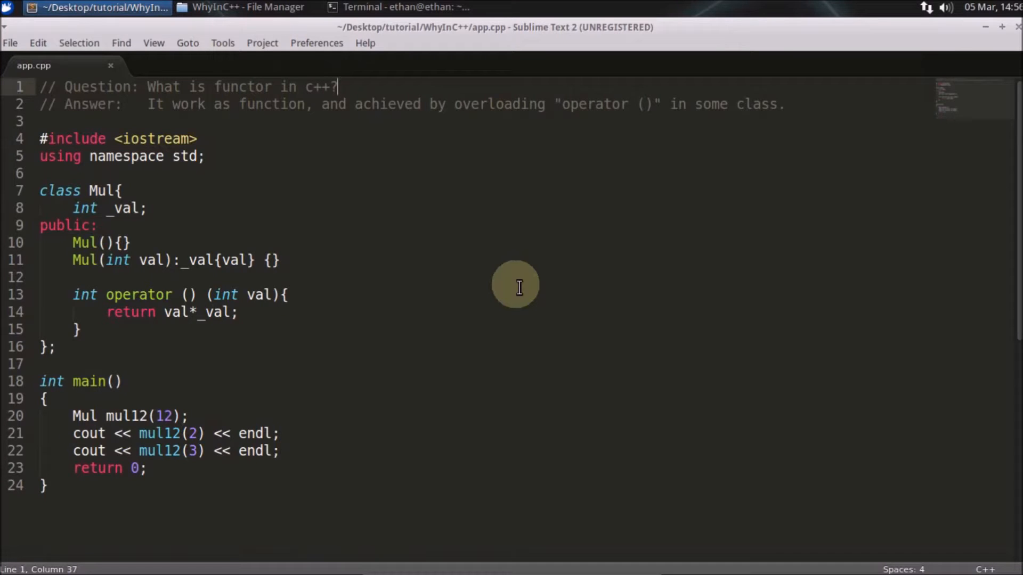
pyautogui.moveTo(158, 108)
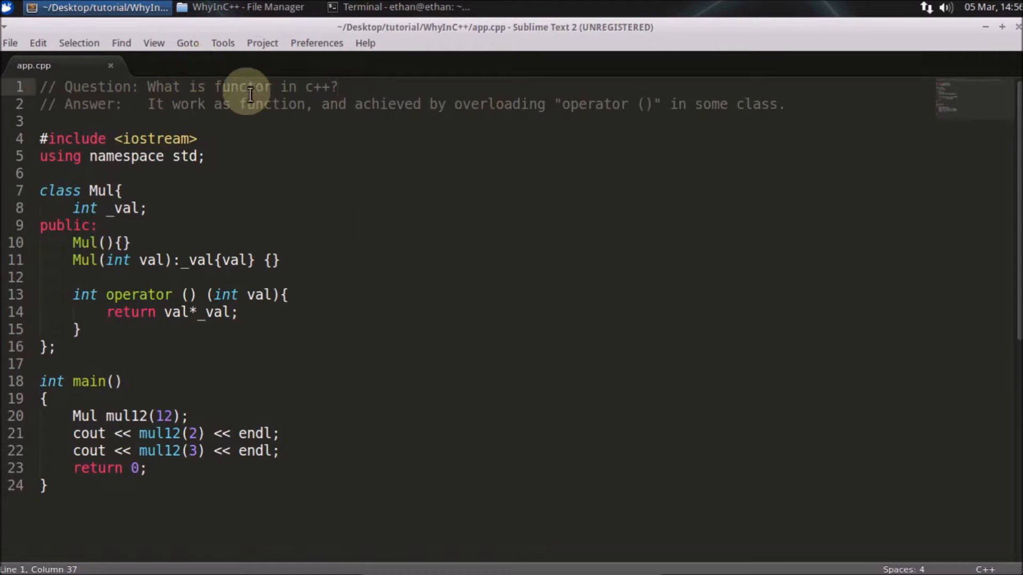
# - Review the functor code, highlighting Mul, the argument 12 and the object mul12 in main
pyautogui.doubleClick(243, 87)
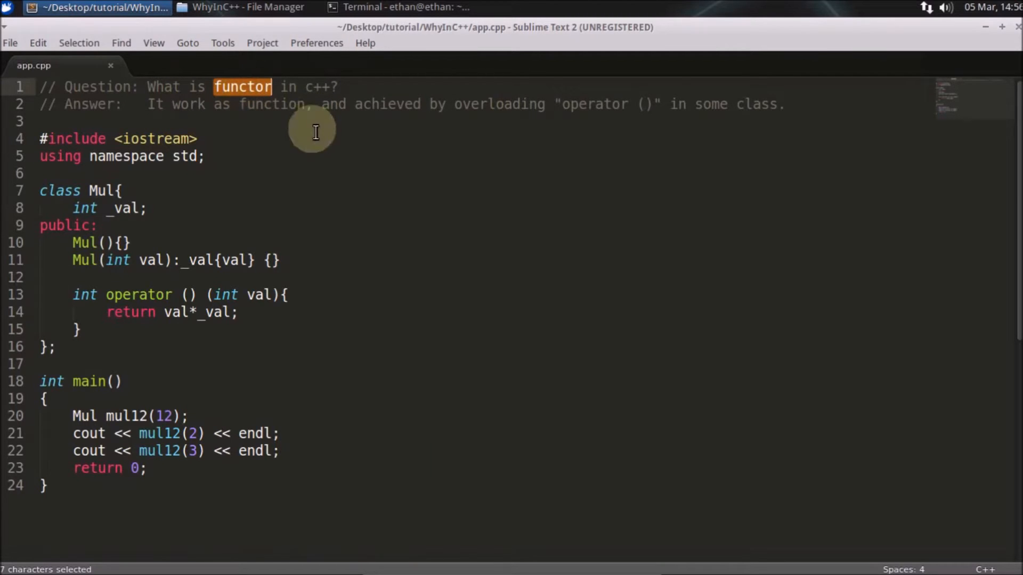
pyautogui.moveTo(149, 124)
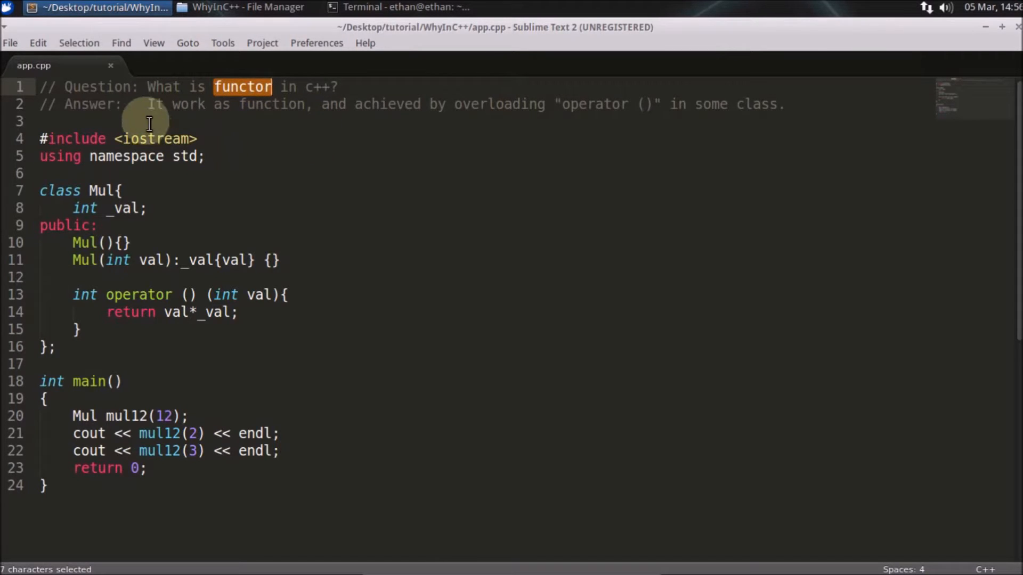
pyautogui.moveTo(481, 109)
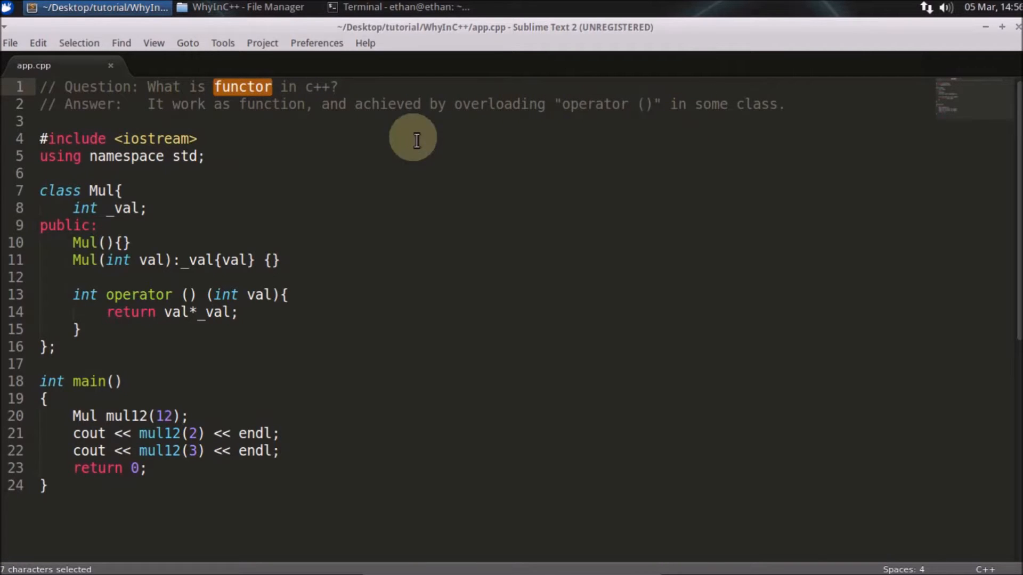
pyautogui.moveTo(253, 246)
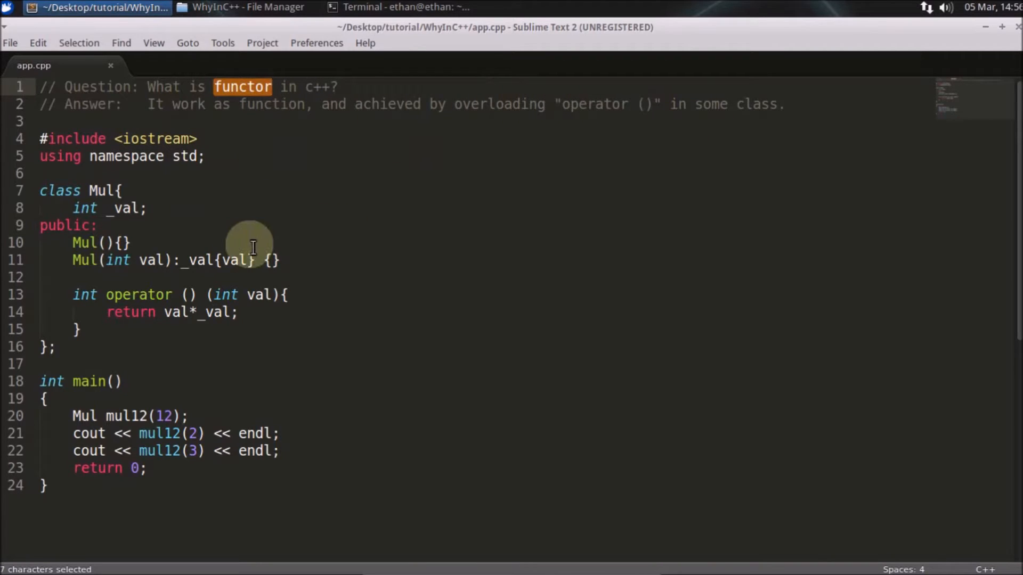
pyautogui.scroll(-3)
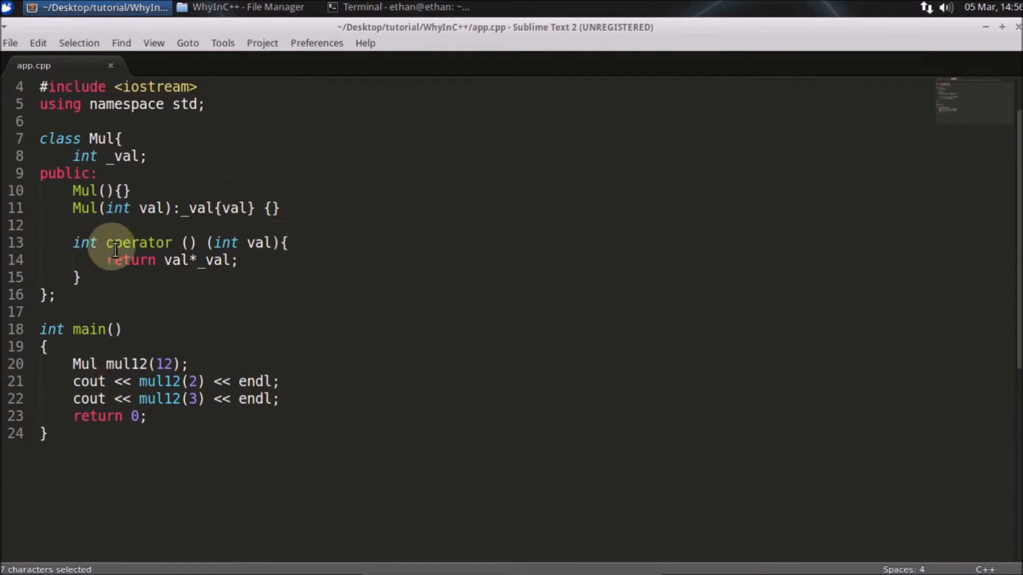
pyautogui.click(135, 364)
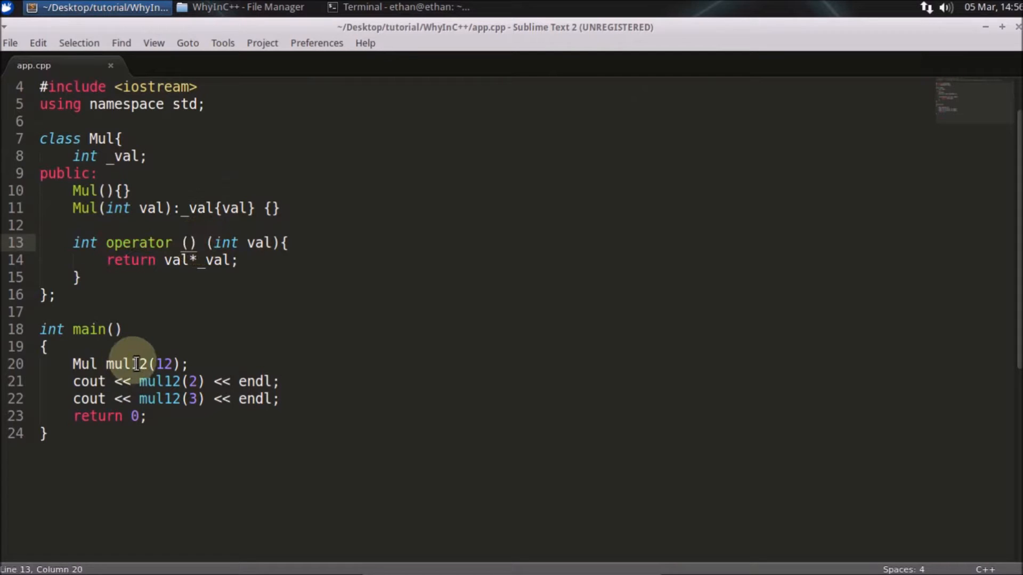
pyautogui.doubleClick(83, 364)
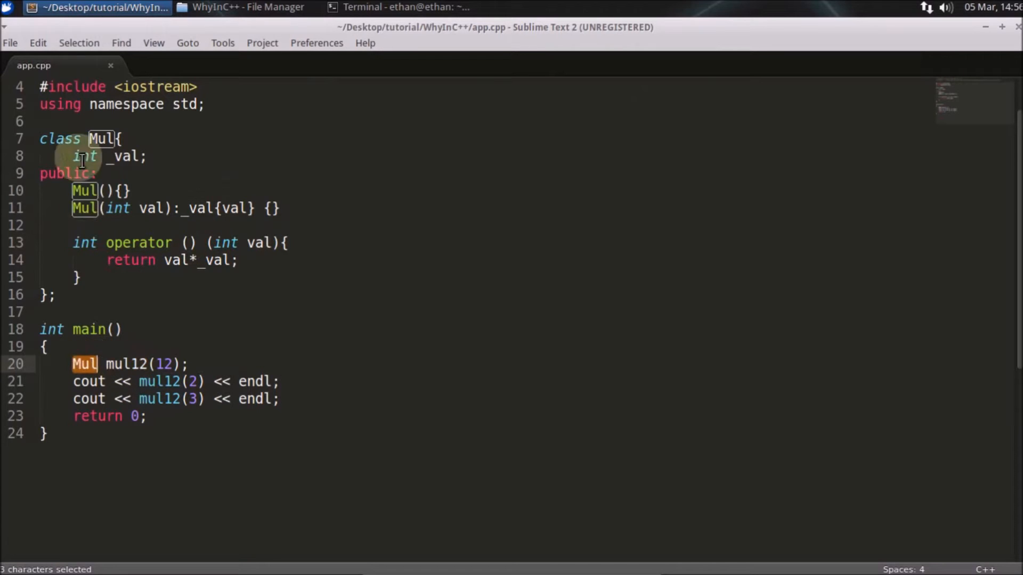
pyautogui.moveTo(138, 364)
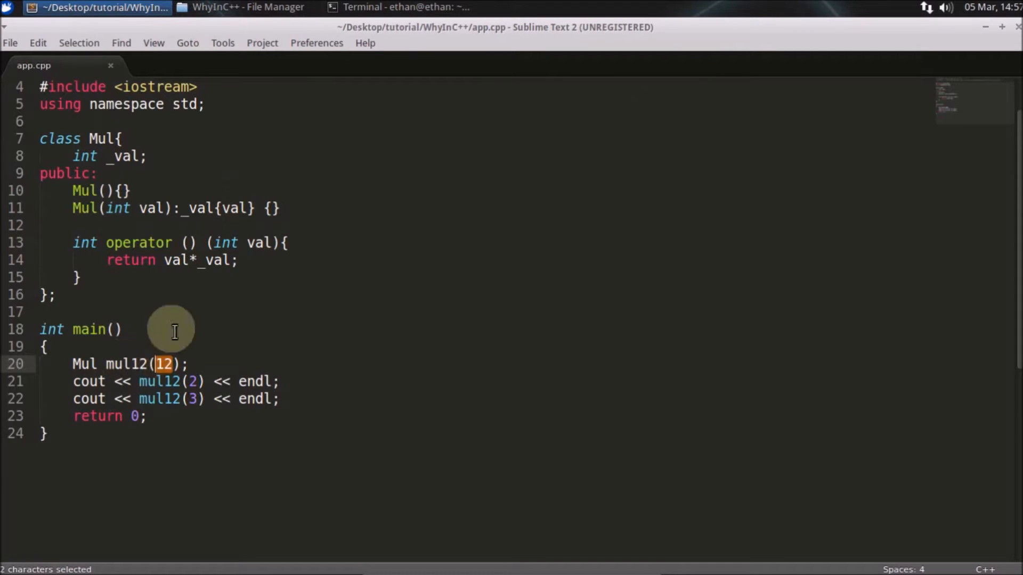
pyautogui.doubleClick(125, 363)
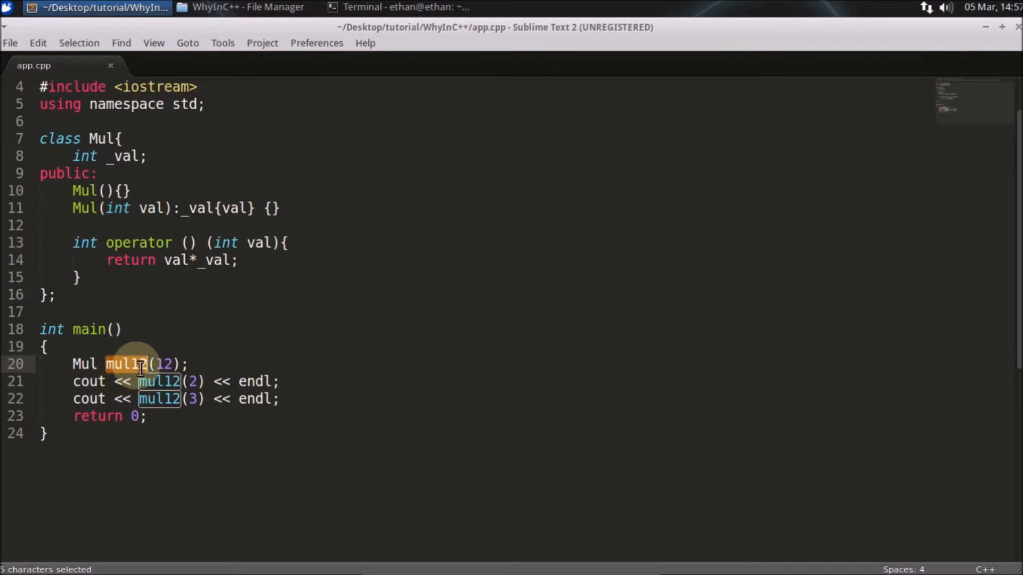
pyautogui.click(129, 364)
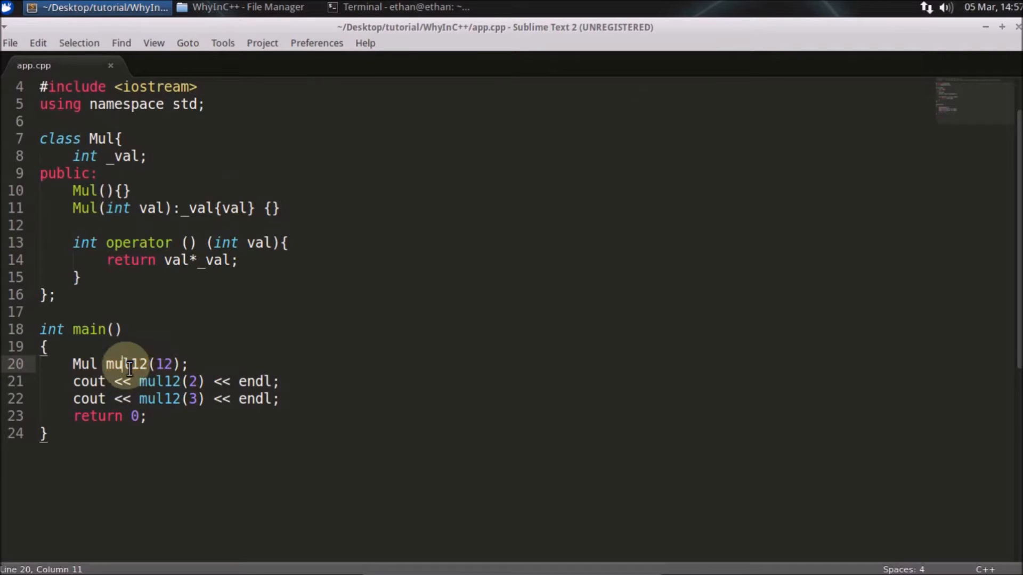
pyautogui.doubleClick(124, 365)
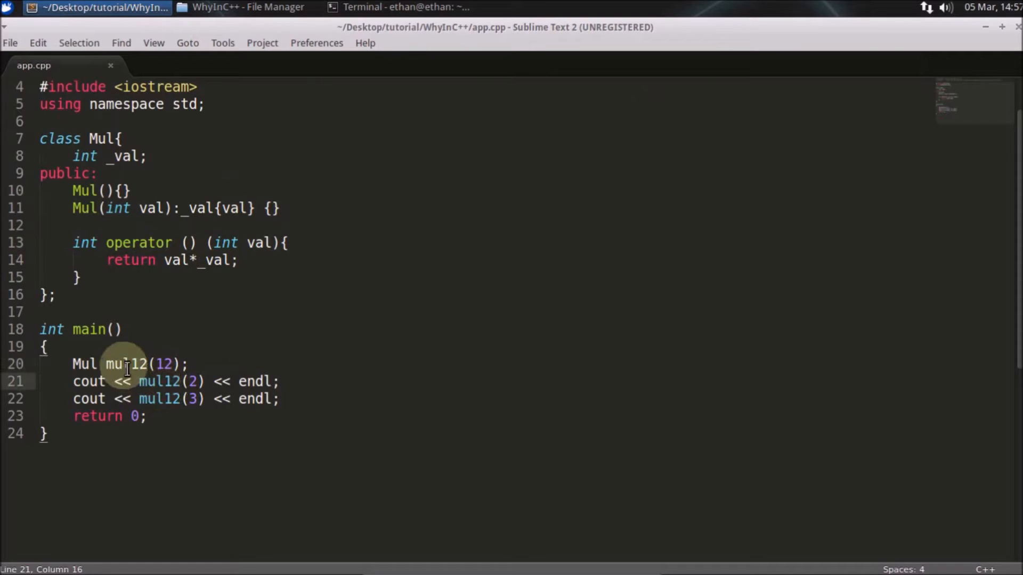
pyautogui.doubleClick(123, 364)
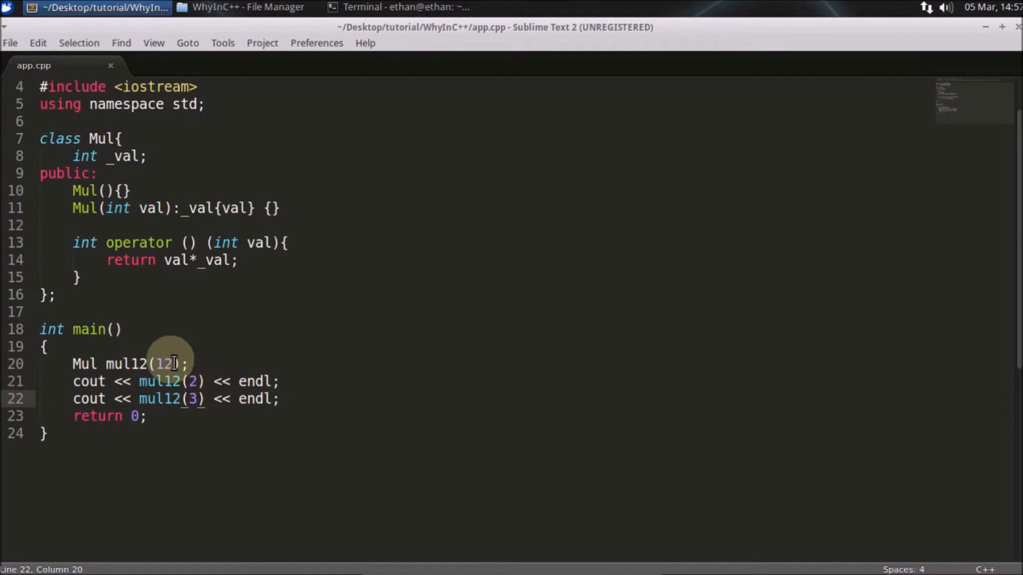
pyautogui.moveTo(167, 295)
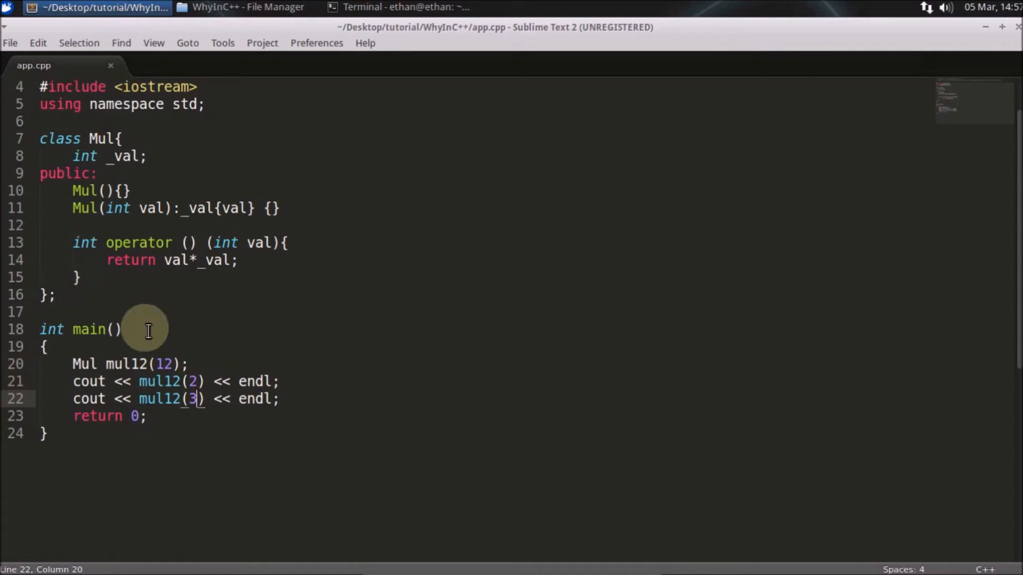
pyautogui.doubleClick(129, 365)
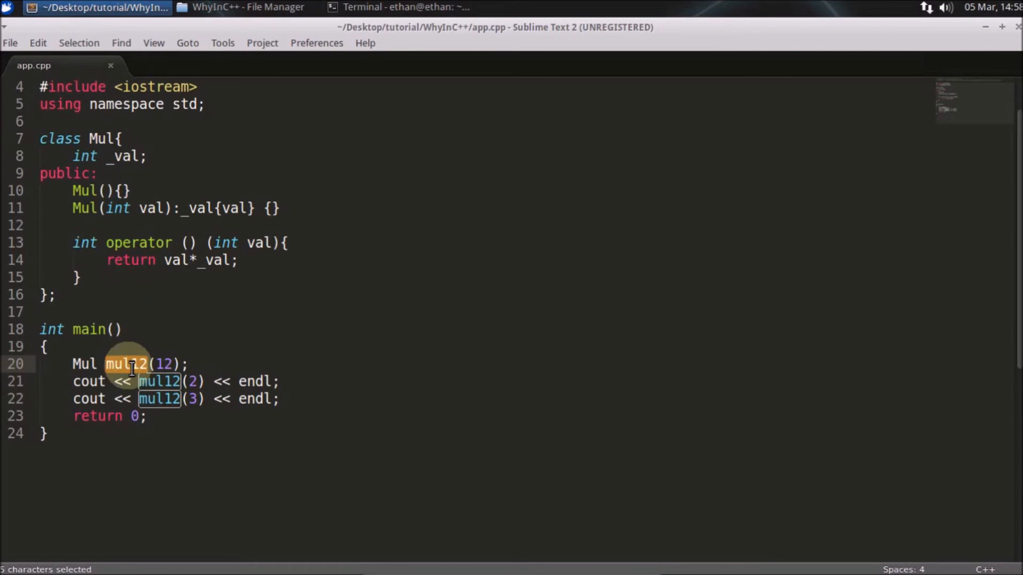
# - Show the terminal output 24 and 36, retype the argument 12, and bring the terminal forward again
pyautogui.click(405, 7)
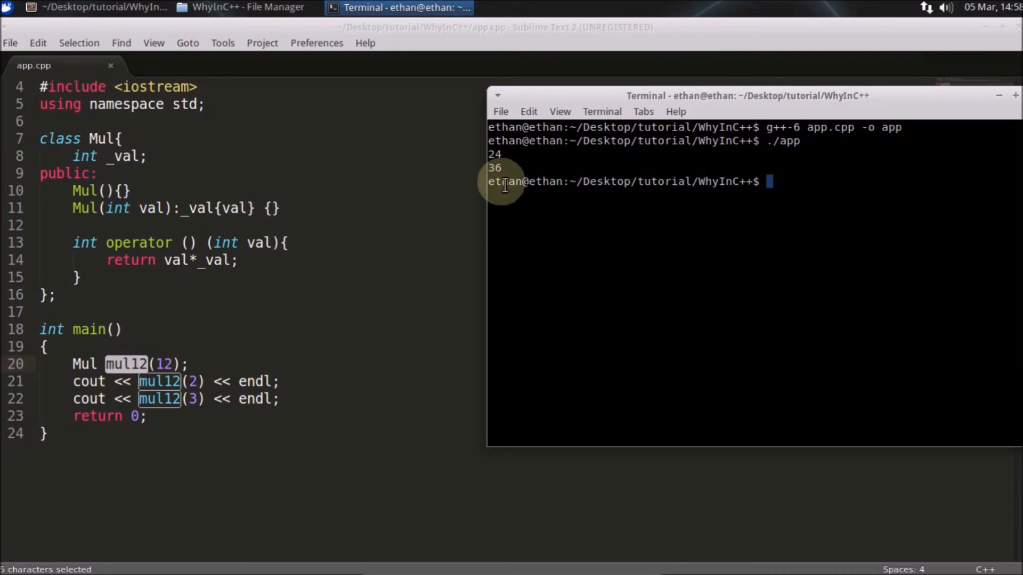
pyautogui.moveTo(141, 363)
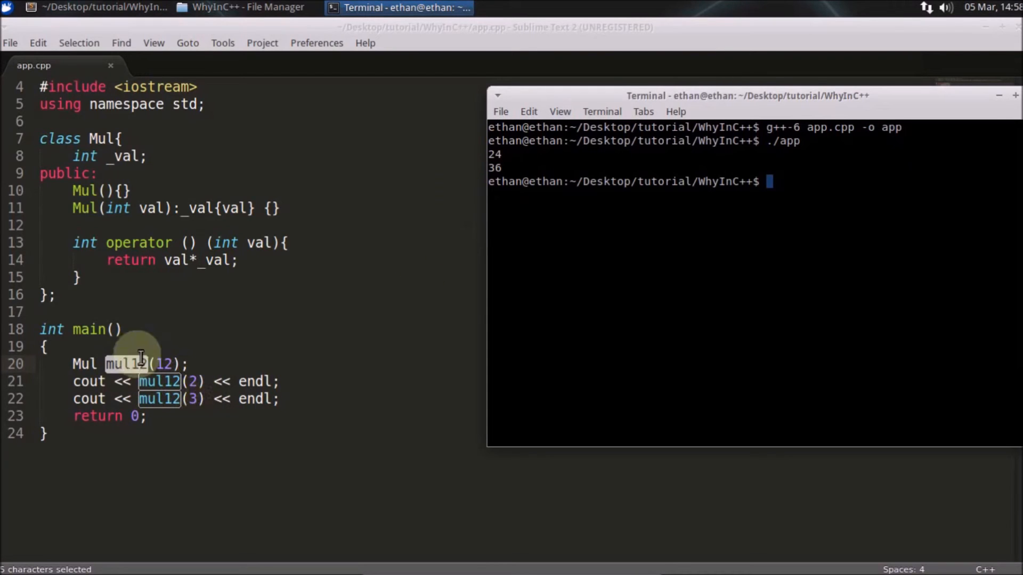
pyautogui.moveTo(270, 280)
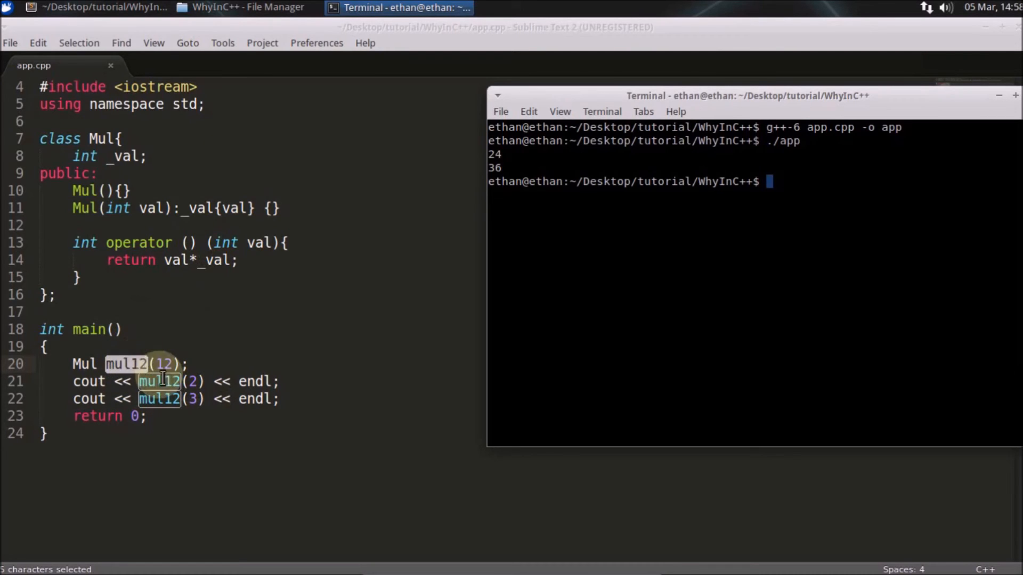
pyautogui.click(138, 338)
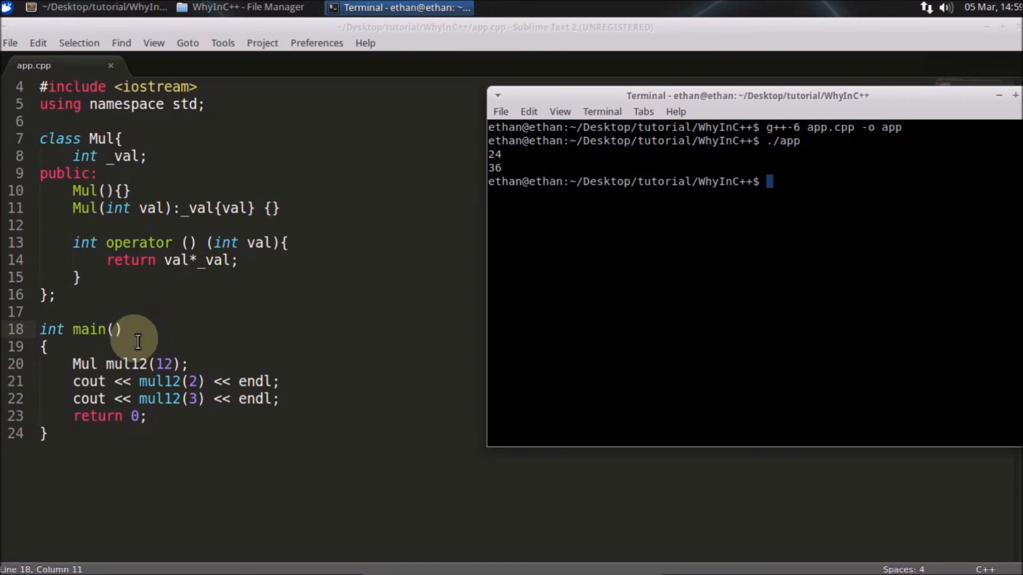
pyautogui.click(170, 363)
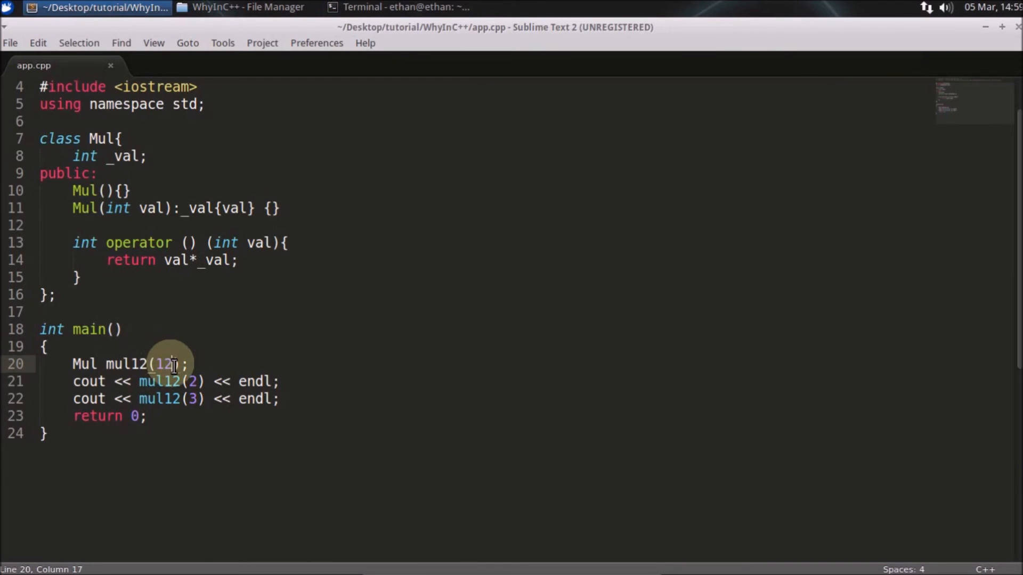
pyautogui.doubleClick(161, 363)
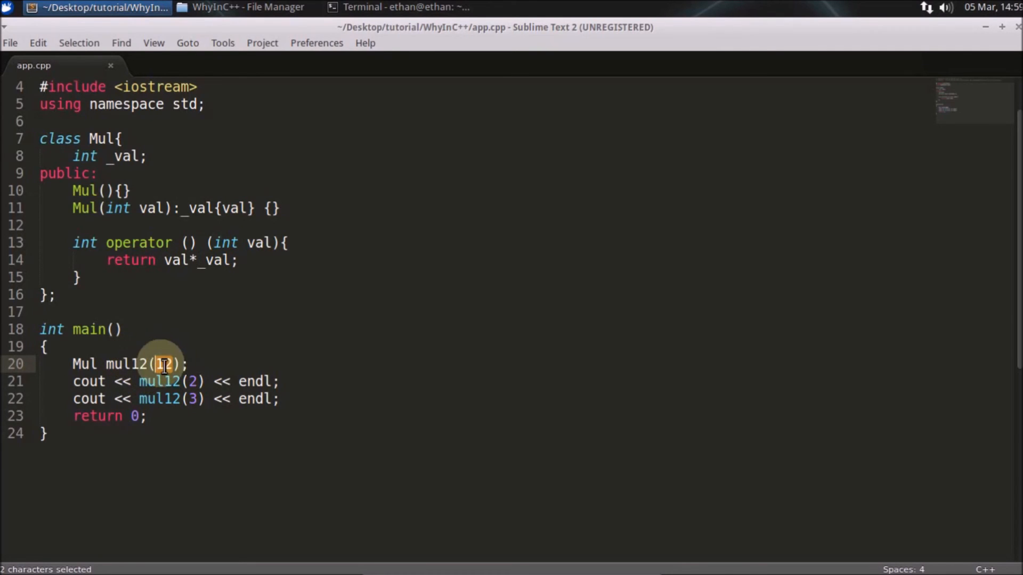
pyautogui.write('12')
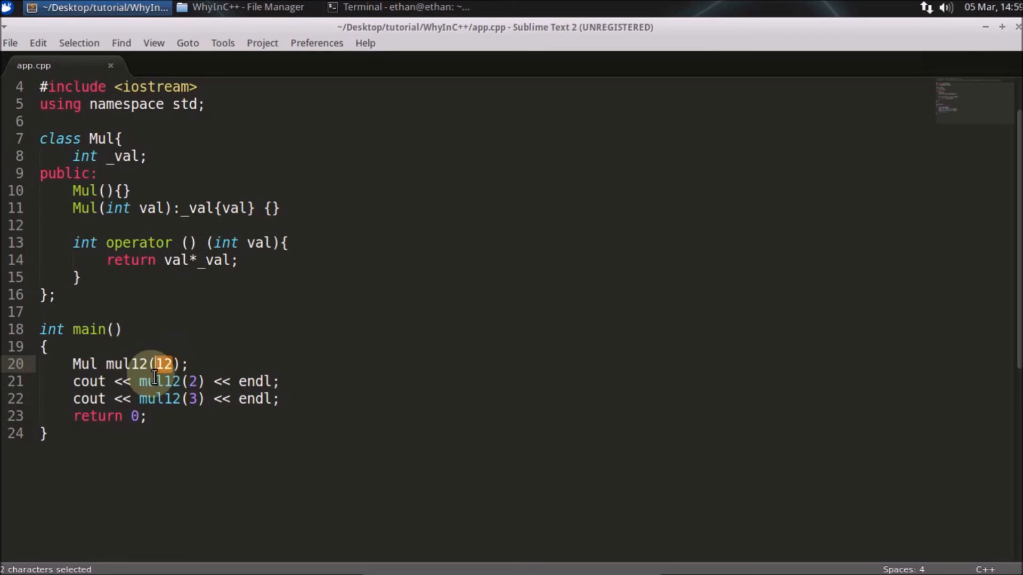
pyautogui.moveTo(127, 363)
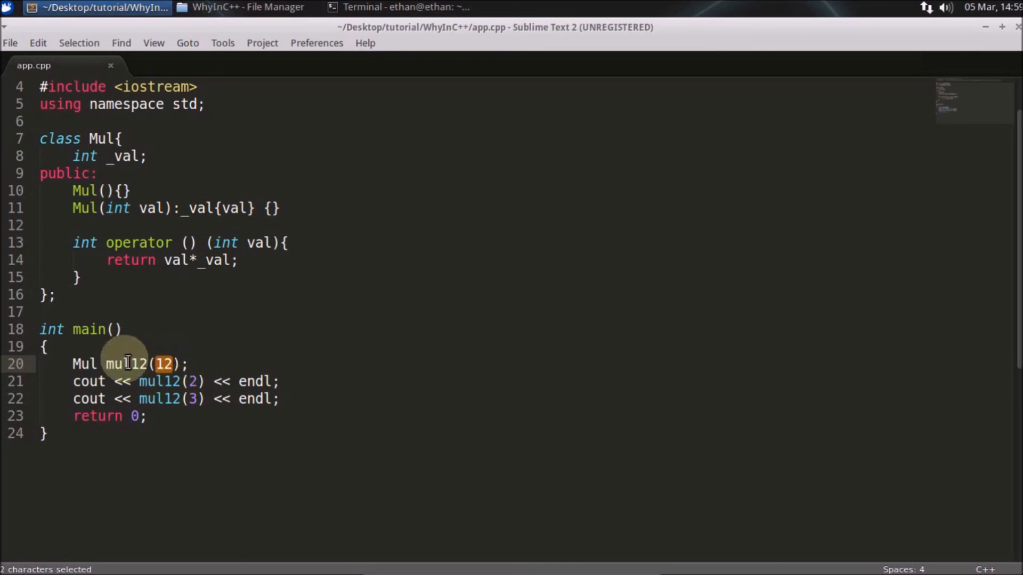
pyautogui.moveTo(215, 292)
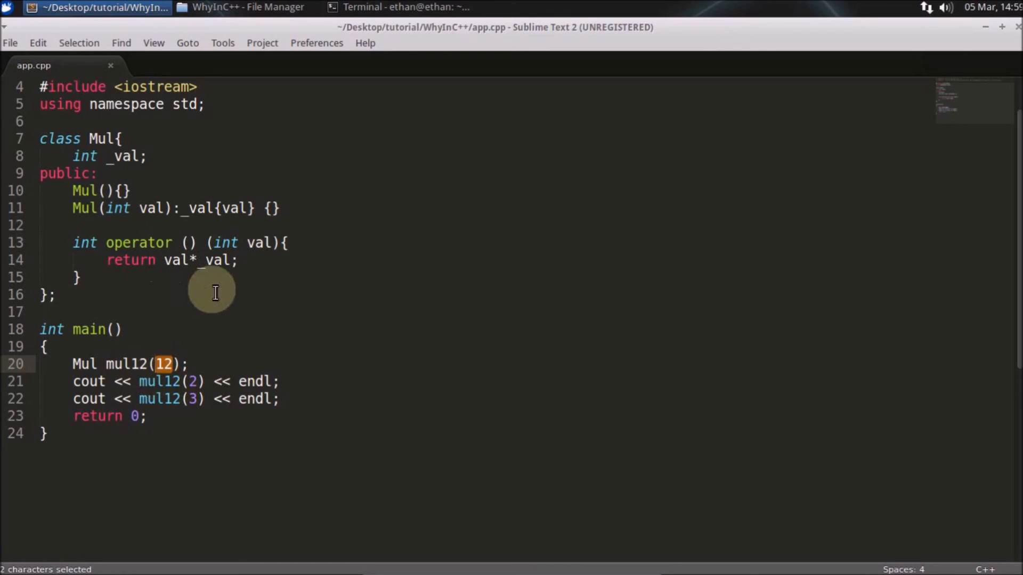
pyautogui.click(396, 7)
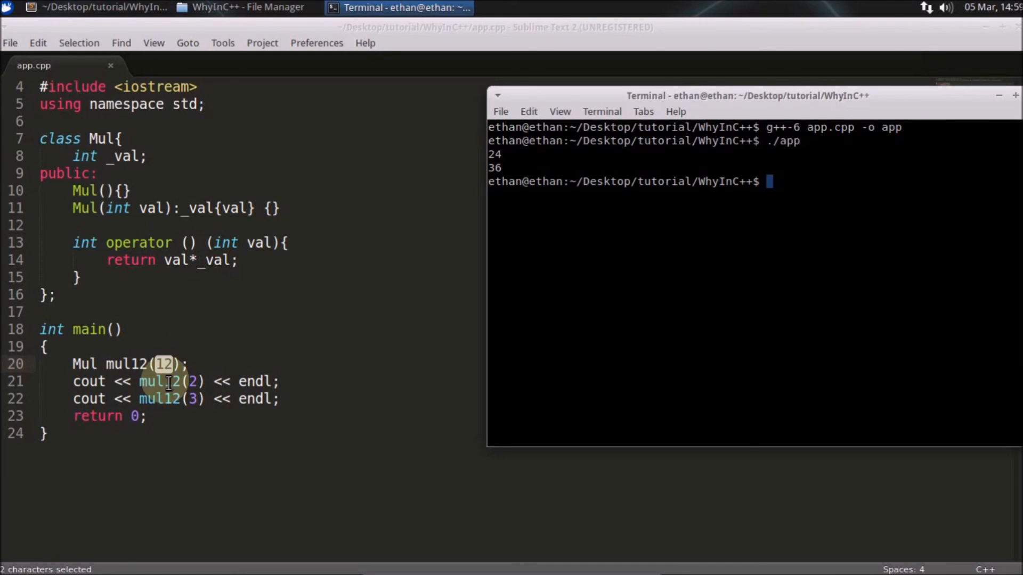
pyautogui.moveTo(362, 335)
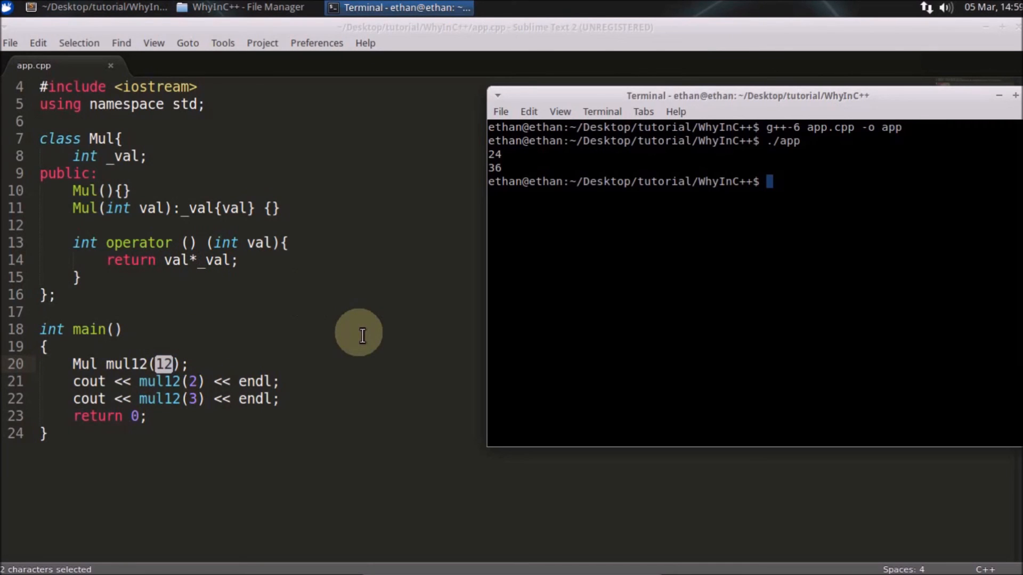